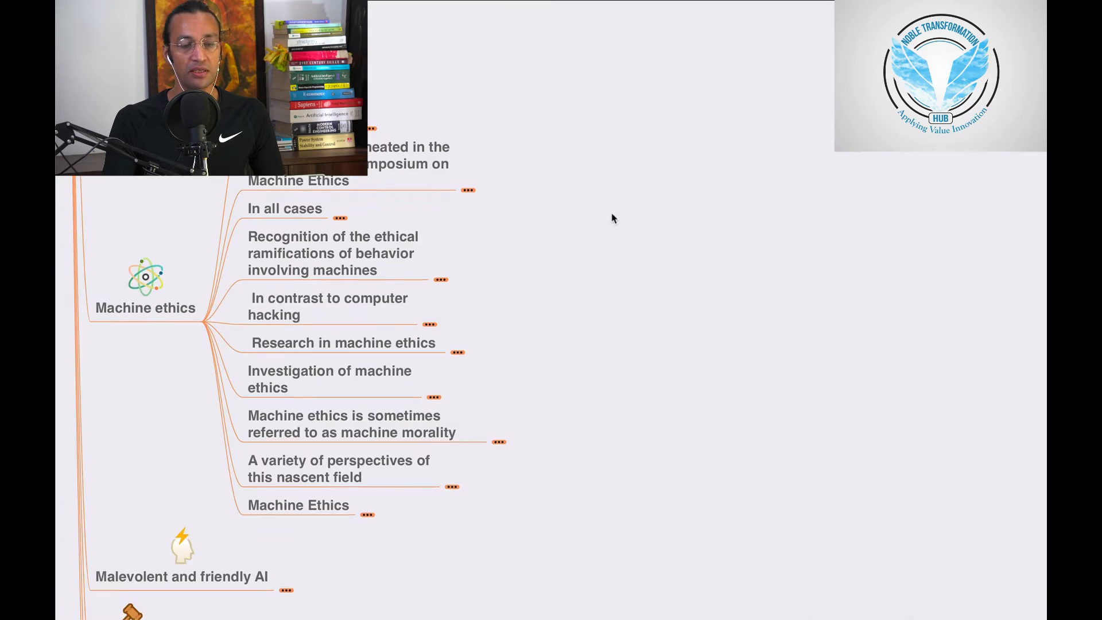
- Scroll down the map toward the AAAI Fall 2005 Symposium node
{"action": "scroll", "scroll_direction": "down", "scroll_amount": 3}
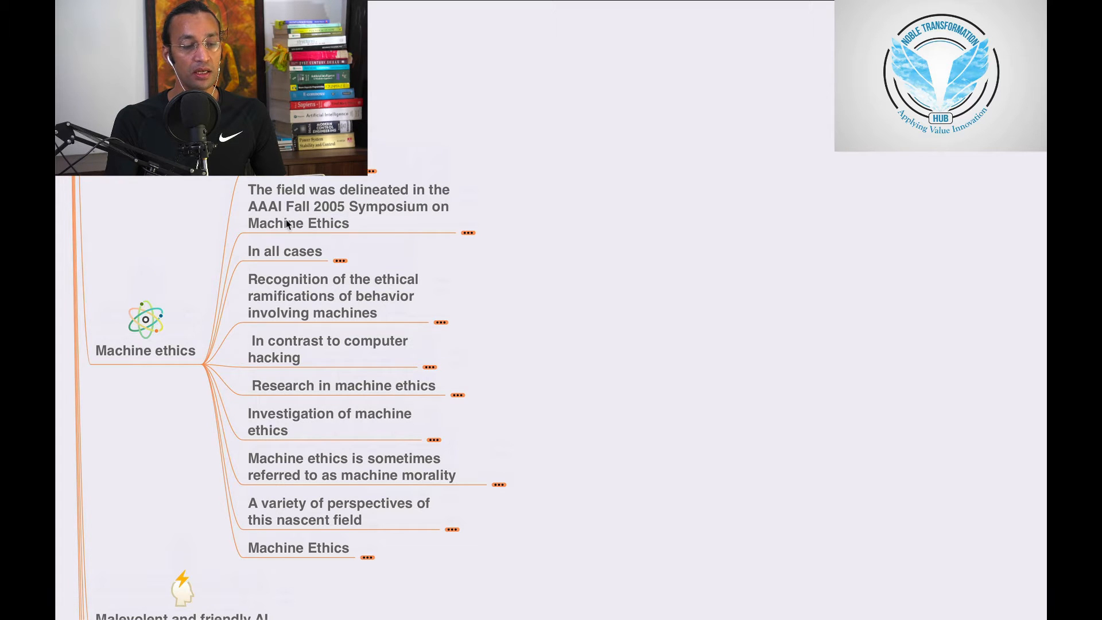
{"action": "mouse_move", "coordinate": [347, 222]}
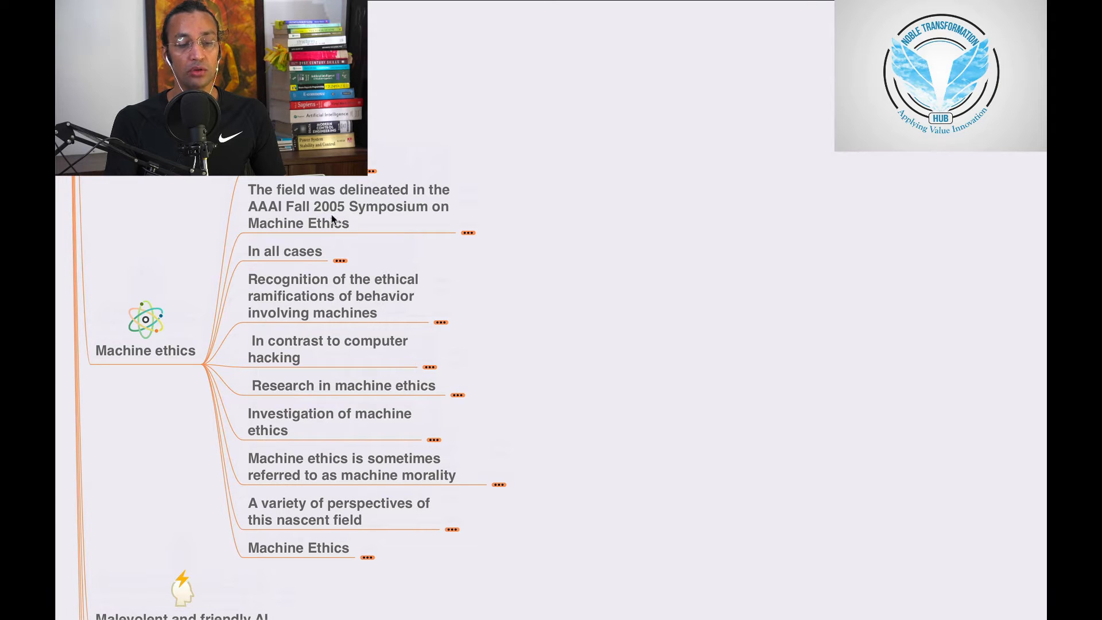
{"action": "mouse_move", "coordinate": [341, 240]}
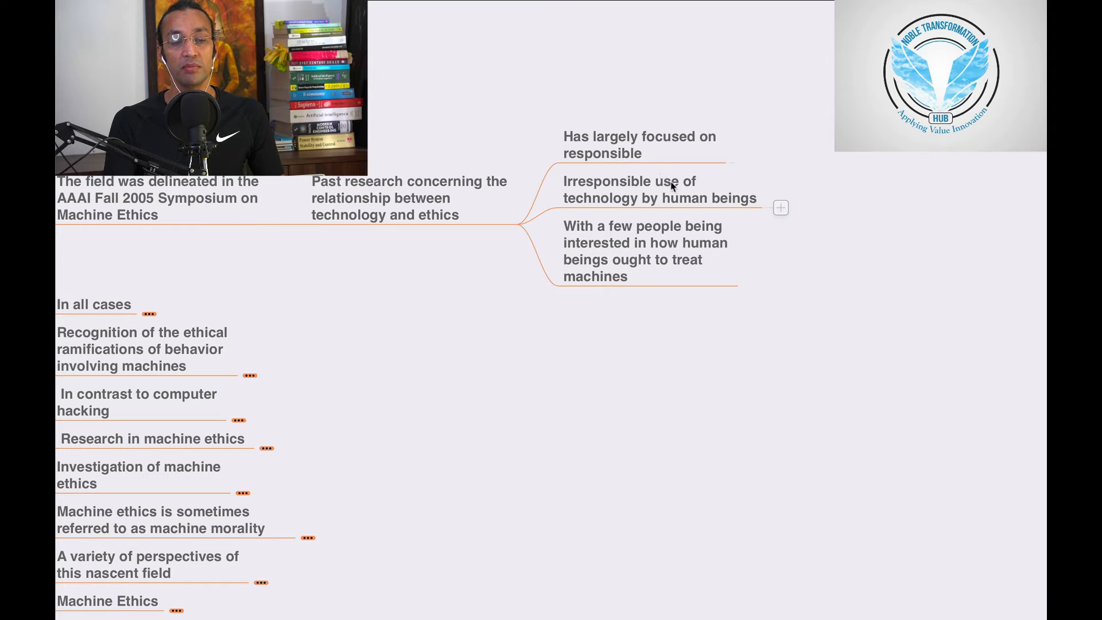
{"action": "mouse_move", "coordinate": [682, 205]}
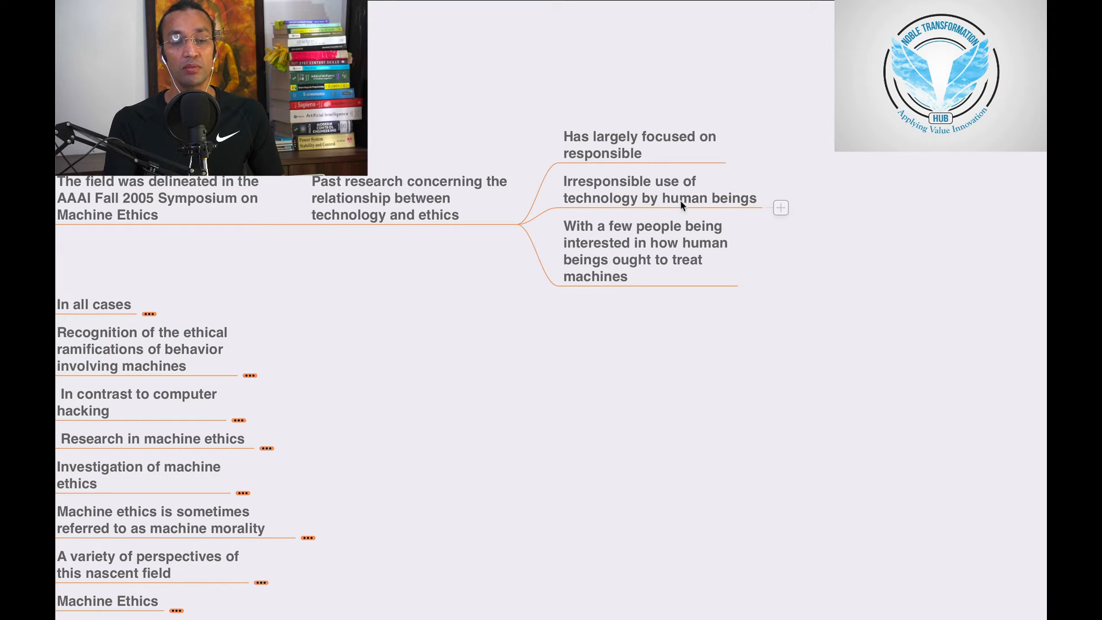
{"action": "mouse_move", "coordinate": [611, 248]}
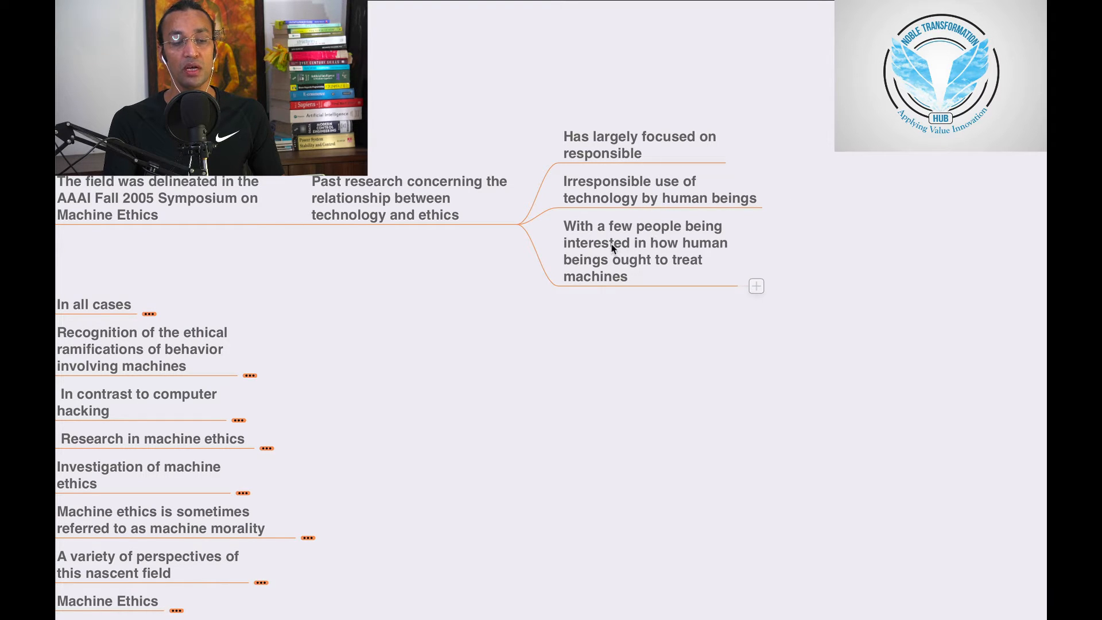
{"action": "mouse_move", "coordinate": [643, 265]}
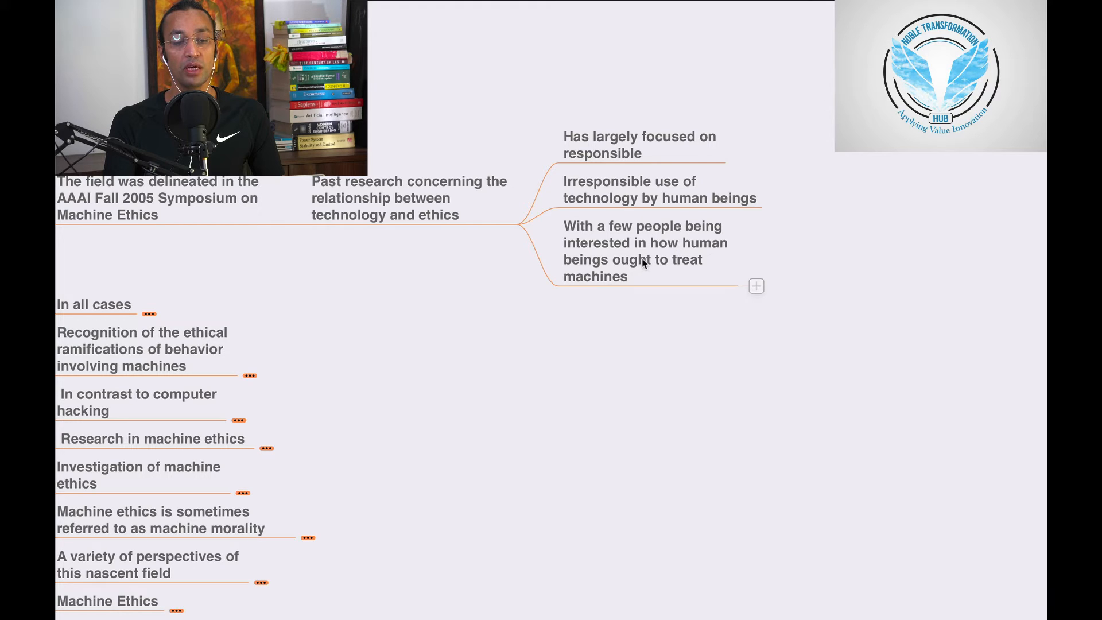
{"action": "mouse_move", "coordinate": [676, 272]}
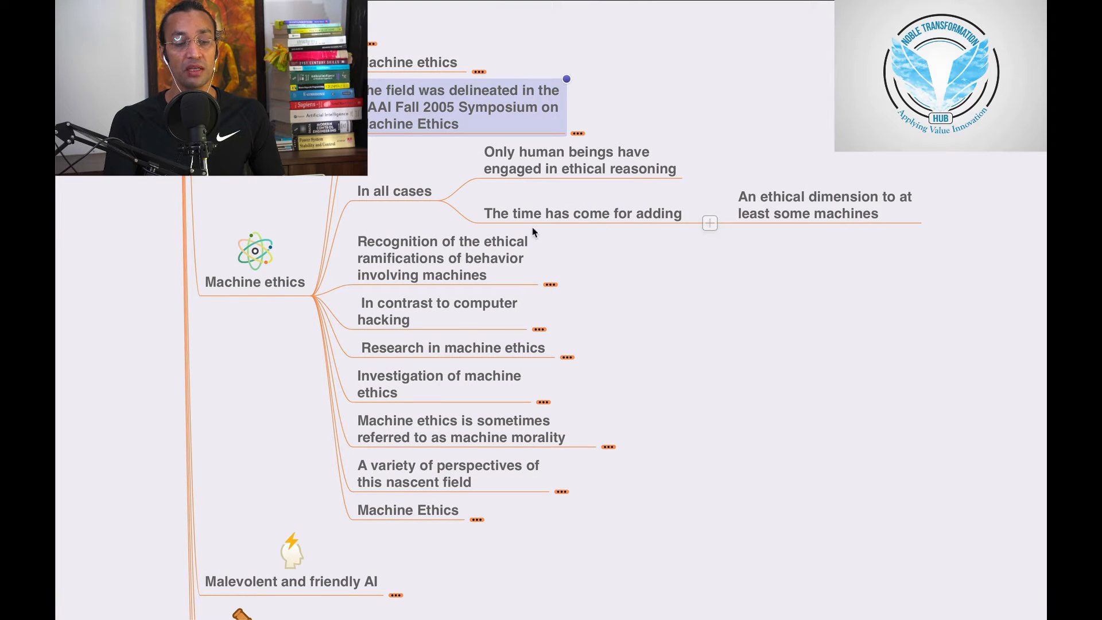
{"action": "mouse_move", "coordinate": [620, 234]}
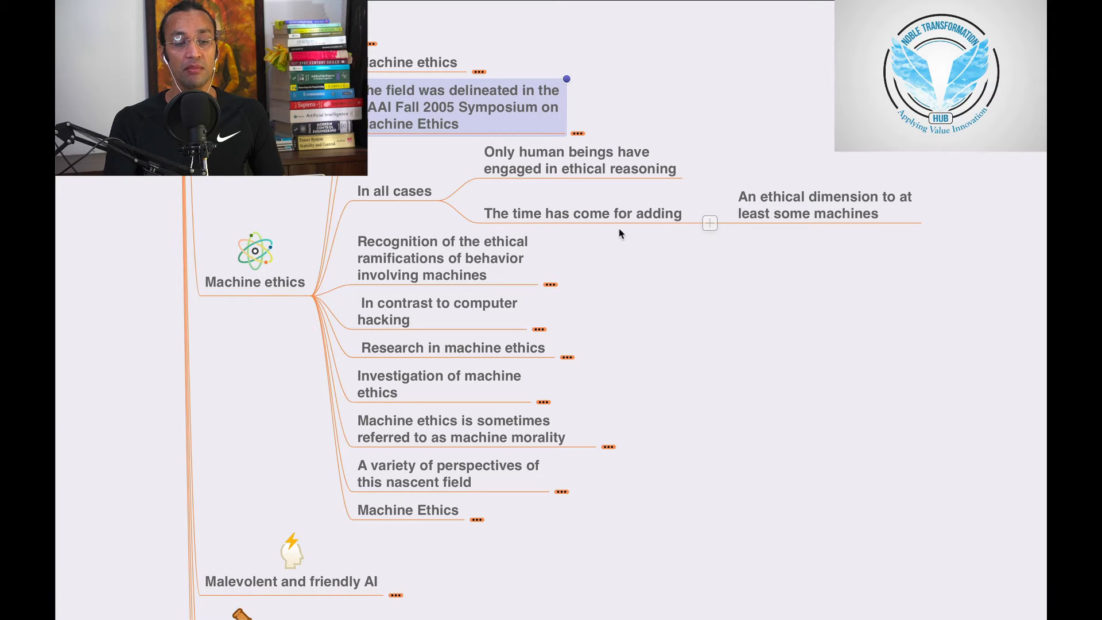
{"action": "mouse_move", "coordinate": [882, 224]}
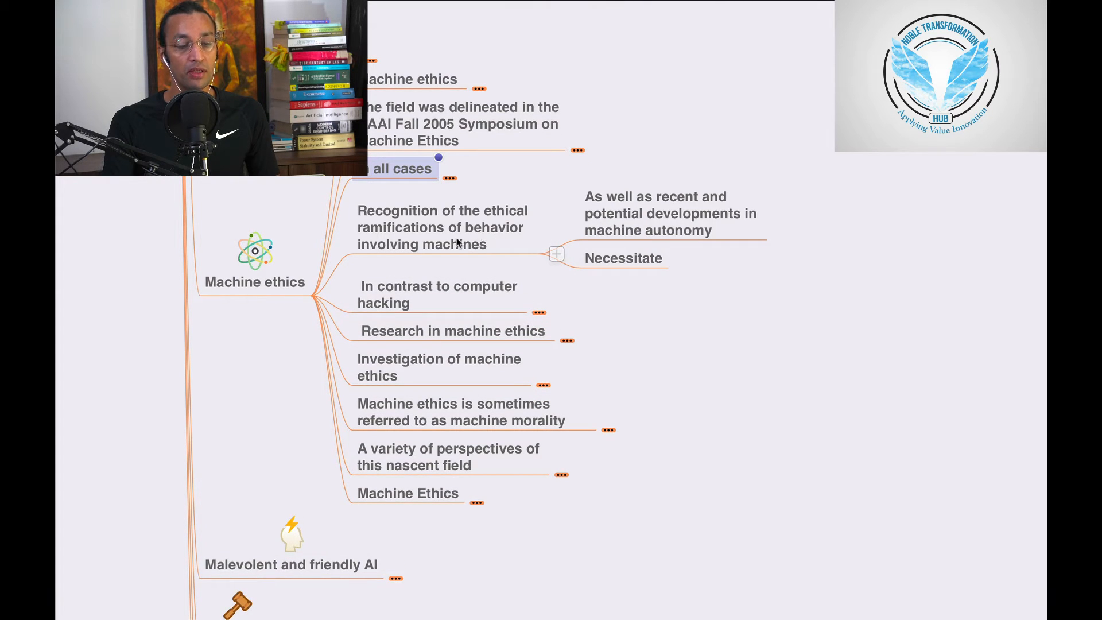
{"action": "mouse_move", "coordinate": [465, 246]}
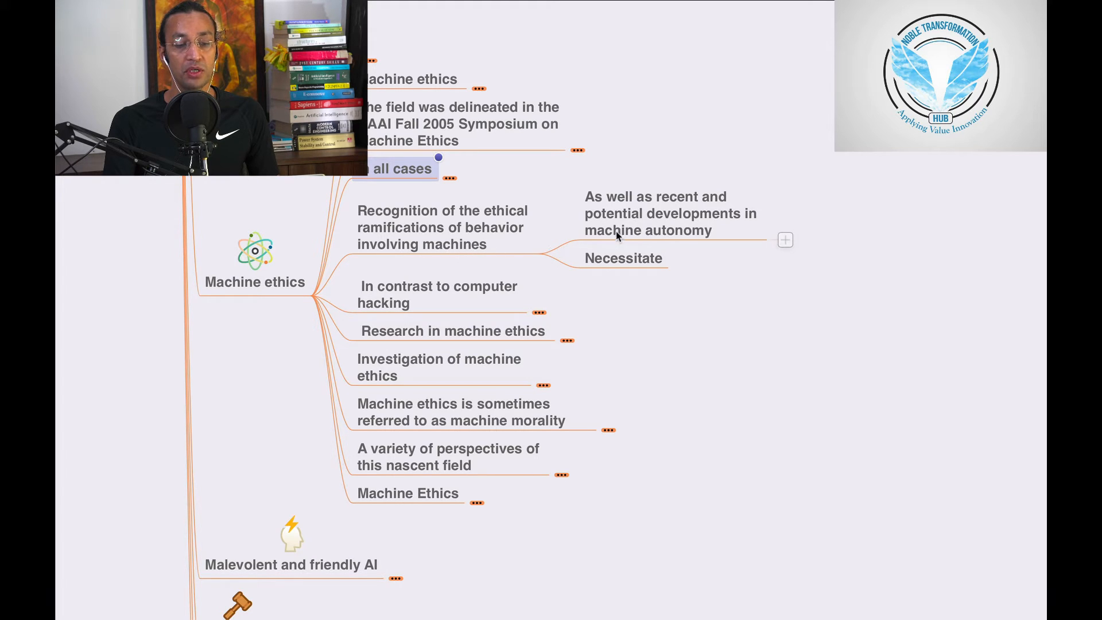
{"action": "mouse_move", "coordinate": [703, 210]}
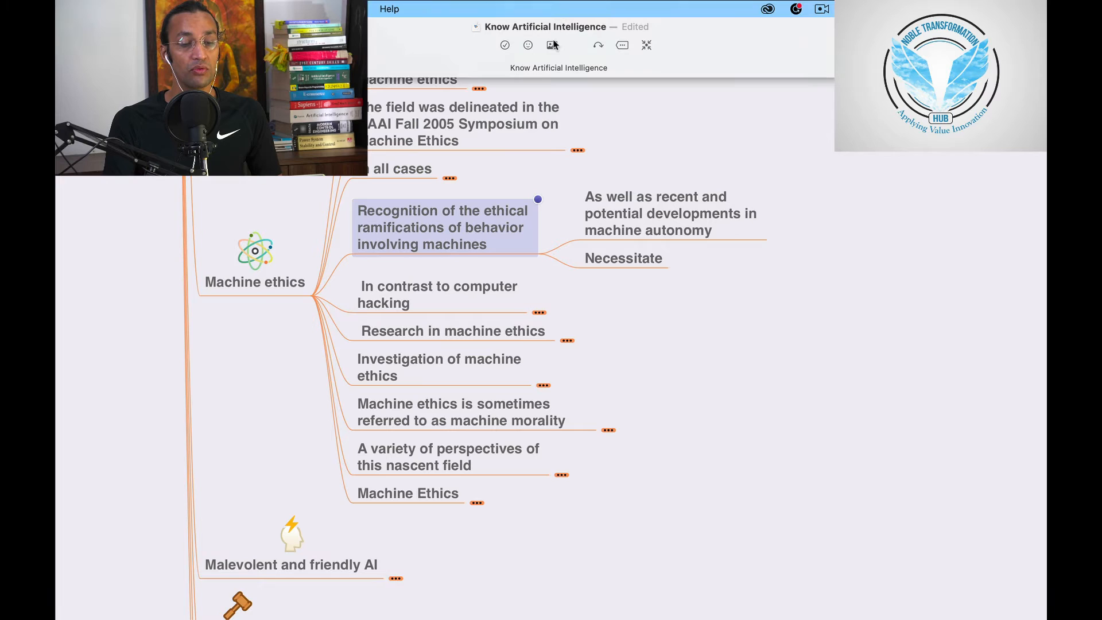
{"action": "mouse_move", "coordinate": [622, 45]}
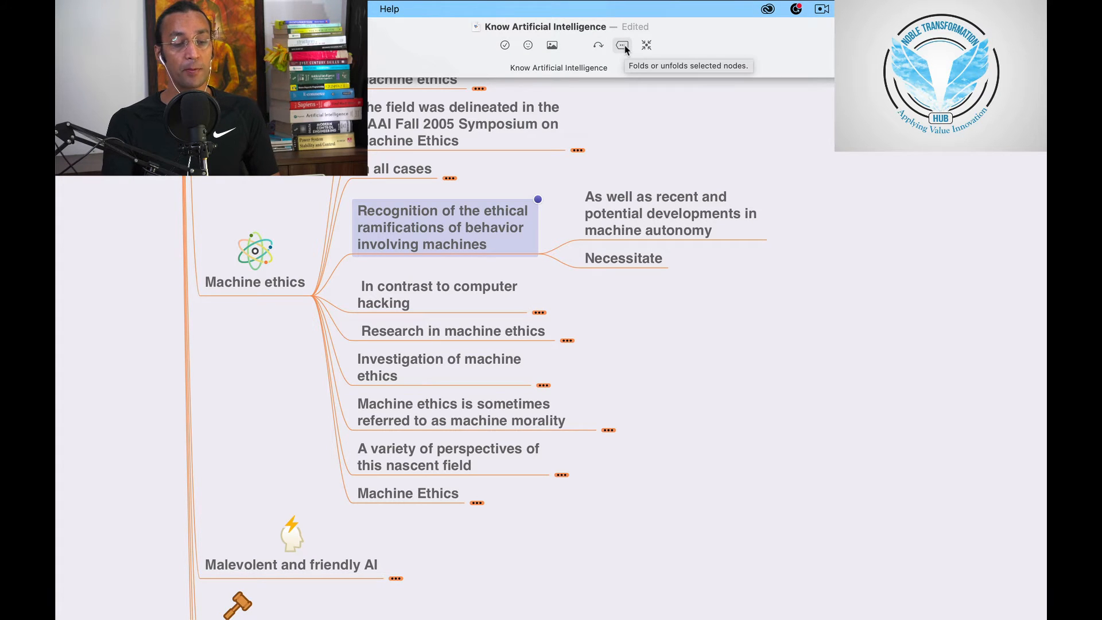
- Collapse the 'Recognition of the ethical ramifications' node
{"action": "left_click", "coordinate": [621, 45]}
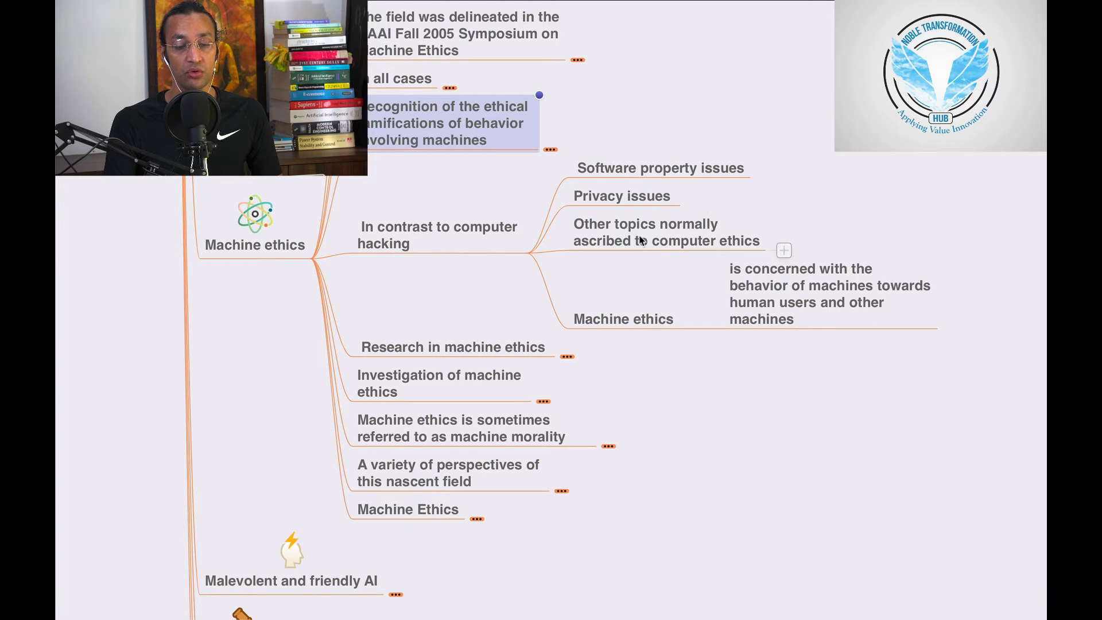
{"action": "mouse_move", "coordinate": [644, 254]}
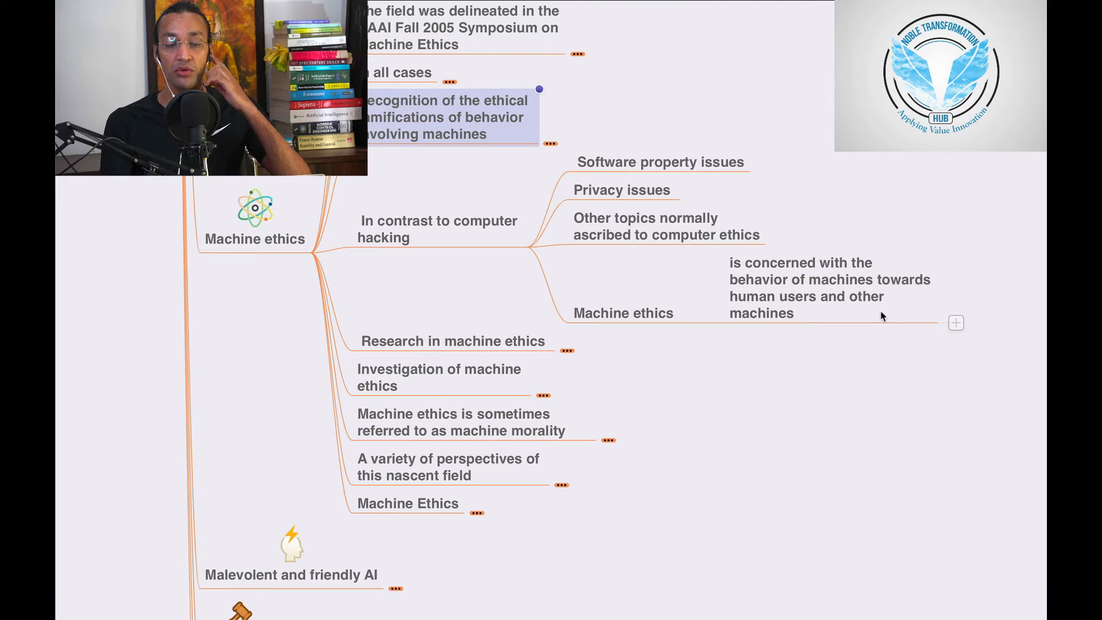
- Hide the machine-behavior sub-branches under 'In contrast to computer hacking'
{"action": "left_click", "coordinate": [623, 313]}
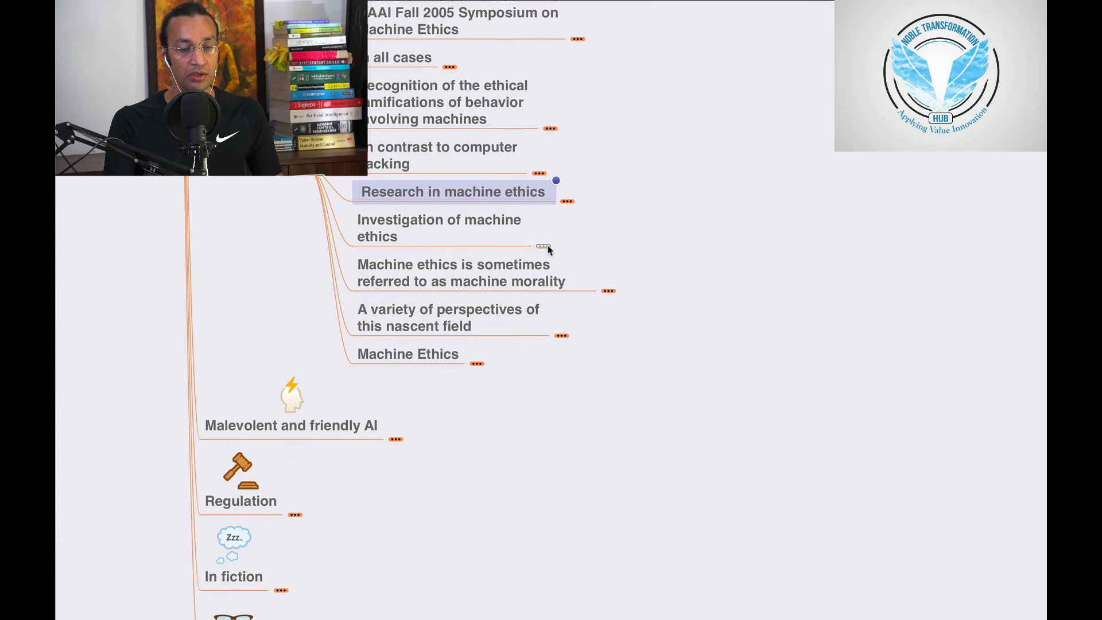
{"action": "left_click", "coordinate": [542, 246]}
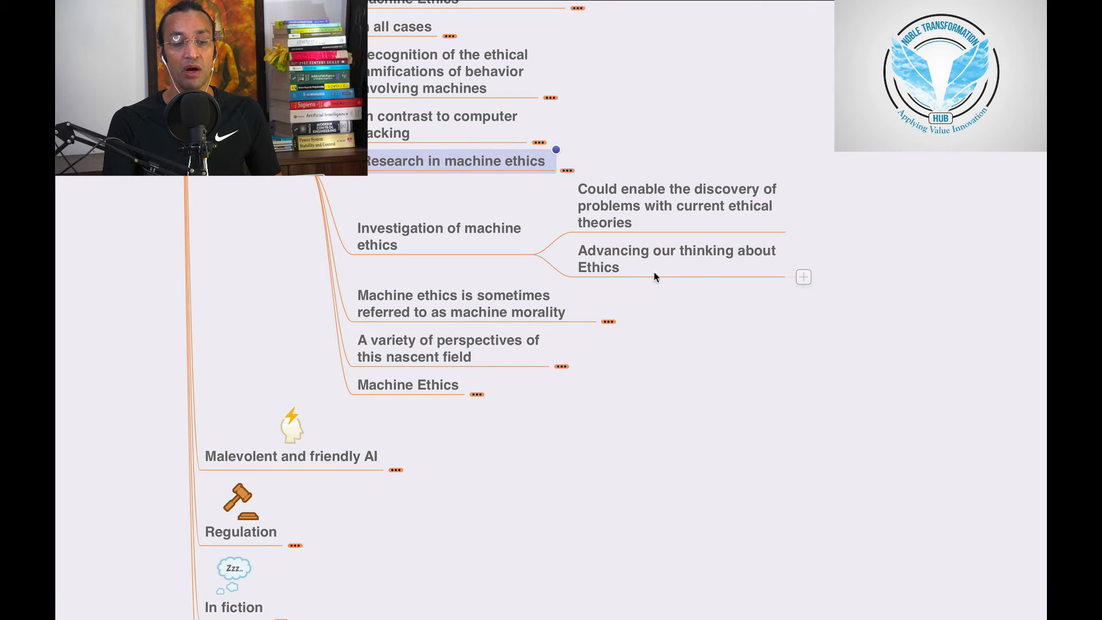
{"action": "left_click", "coordinate": [439, 236]}
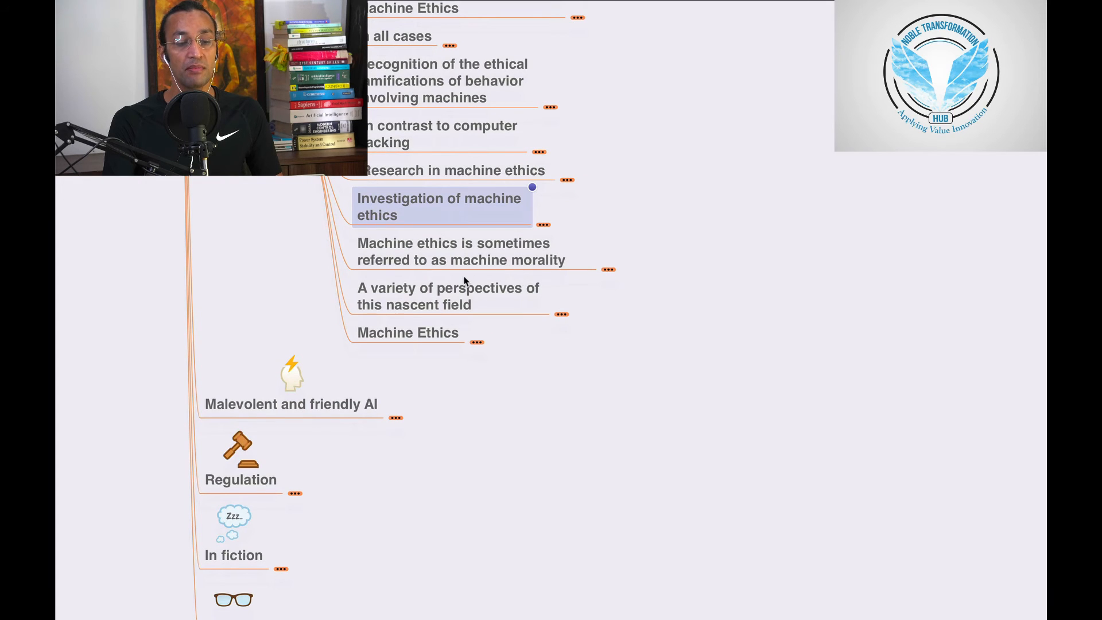
{"action": "mouse_move", "coordinate": [441, 275]}
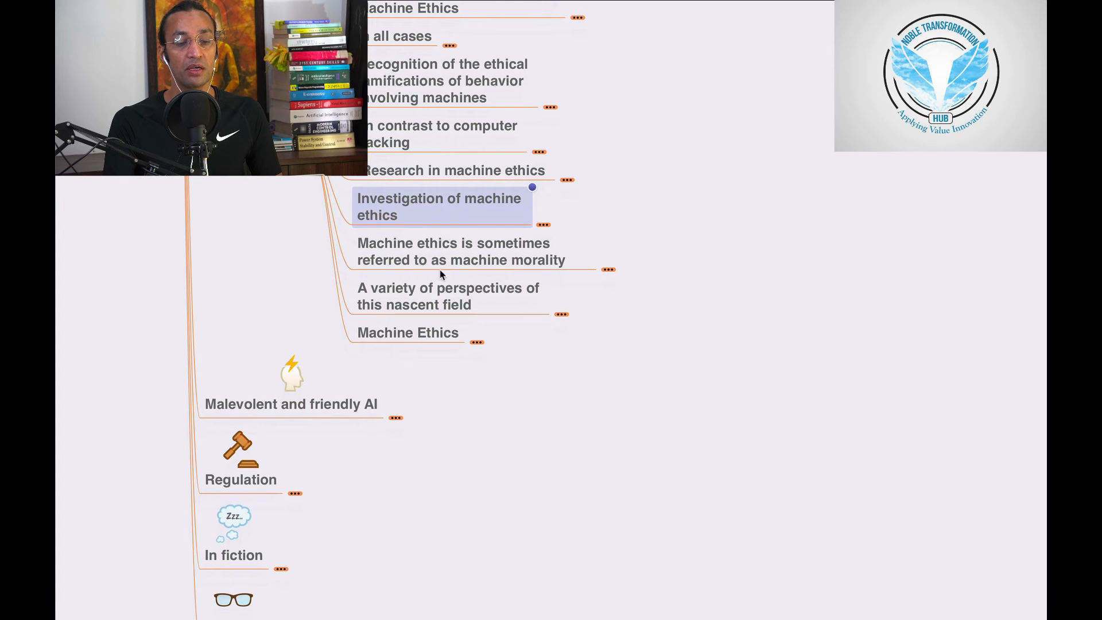
- Expand the machine morality node to reveal Computational Ethics and Computational Morality
{"action": "left_click", "coordinate": [607, 268]}
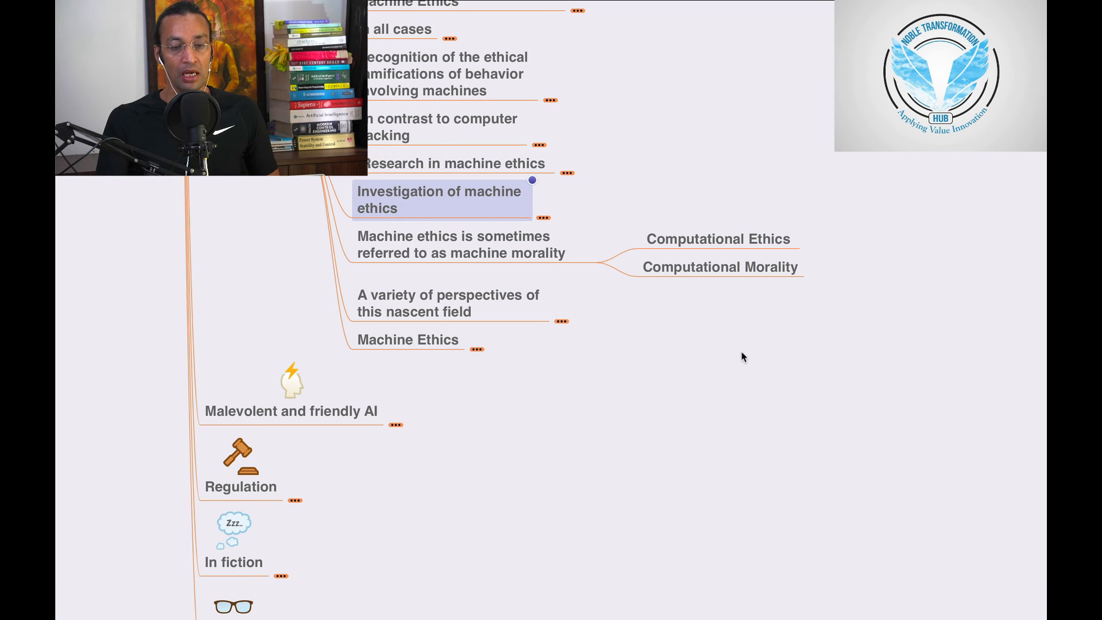
{"action": "mouse_move", "coordinate": [682, 287]}
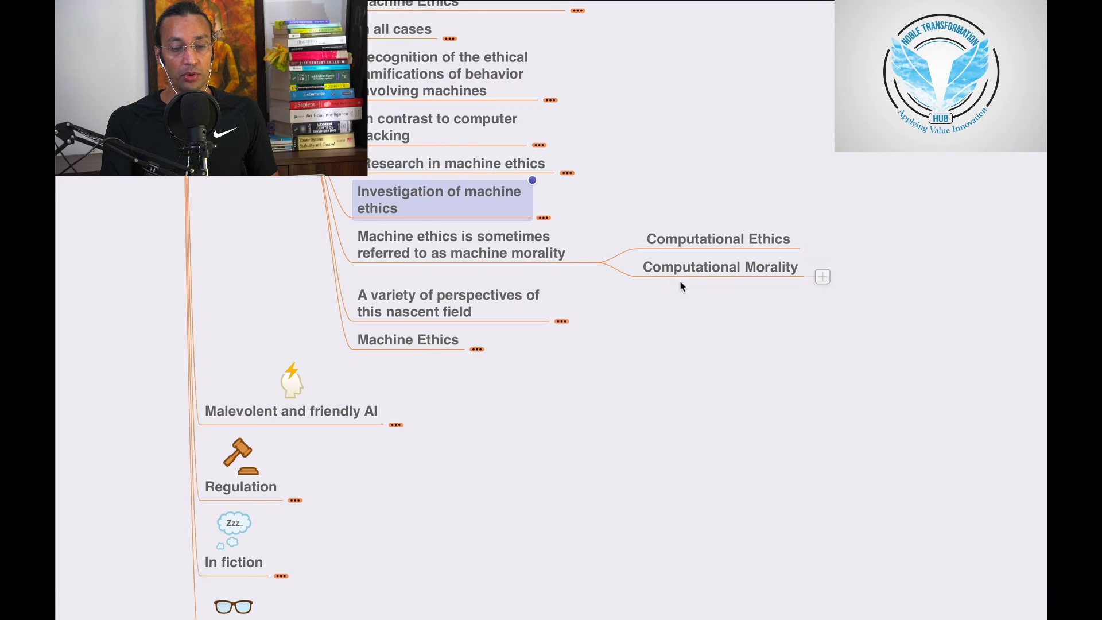
- Fold the machine morality node back up
{"action": "left_click", "coordinate": [461, 245]}
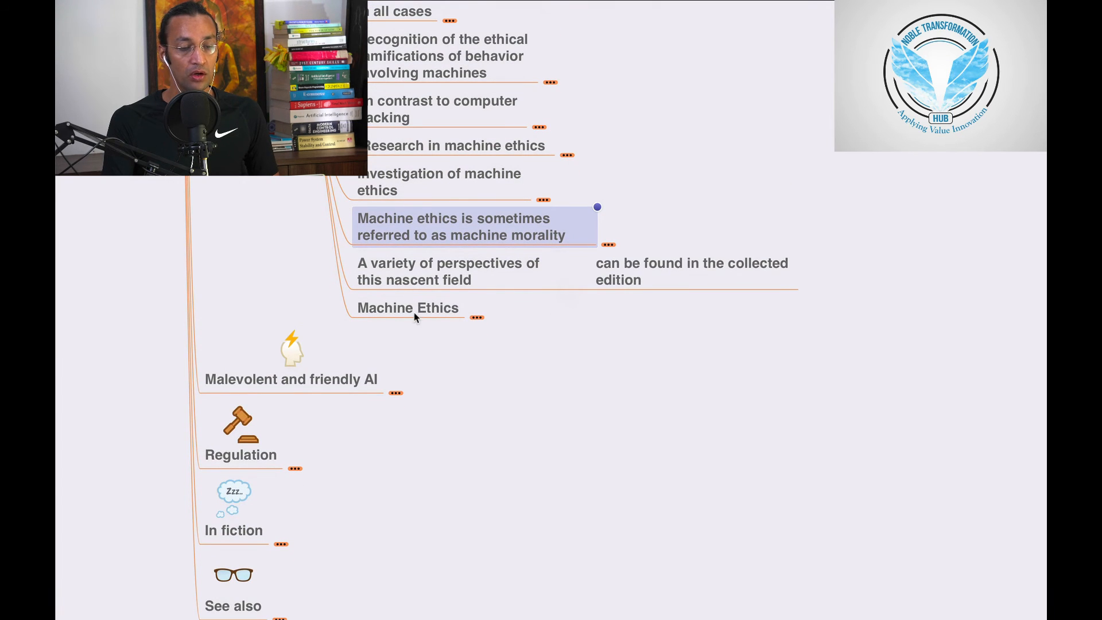
{"action": "mouse_move", "coordinate": [530, 280]}
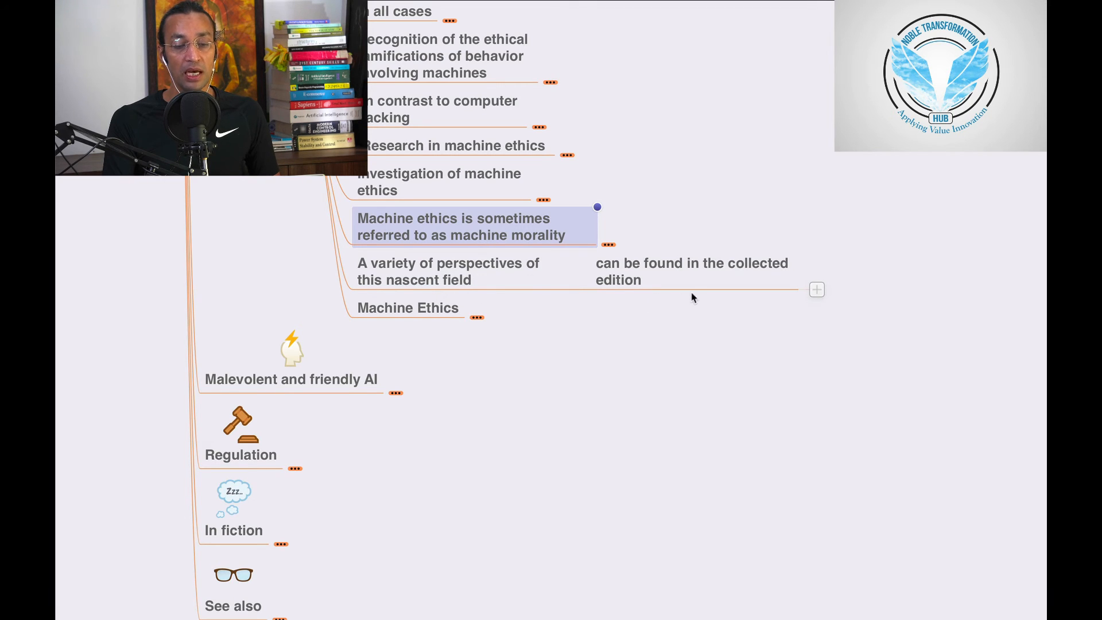
{"action": "mouse_move", "coordinate": [766, 285]}
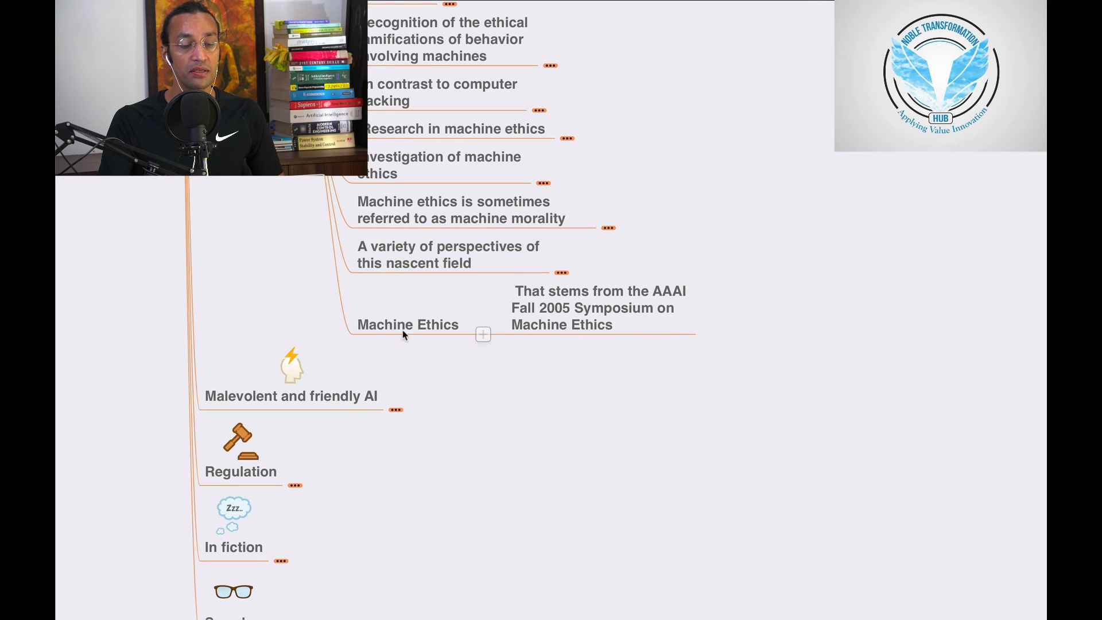
- Select the final 'Machine Ethics' node
{"action": "left_click", "coordinate": [407, 325]}
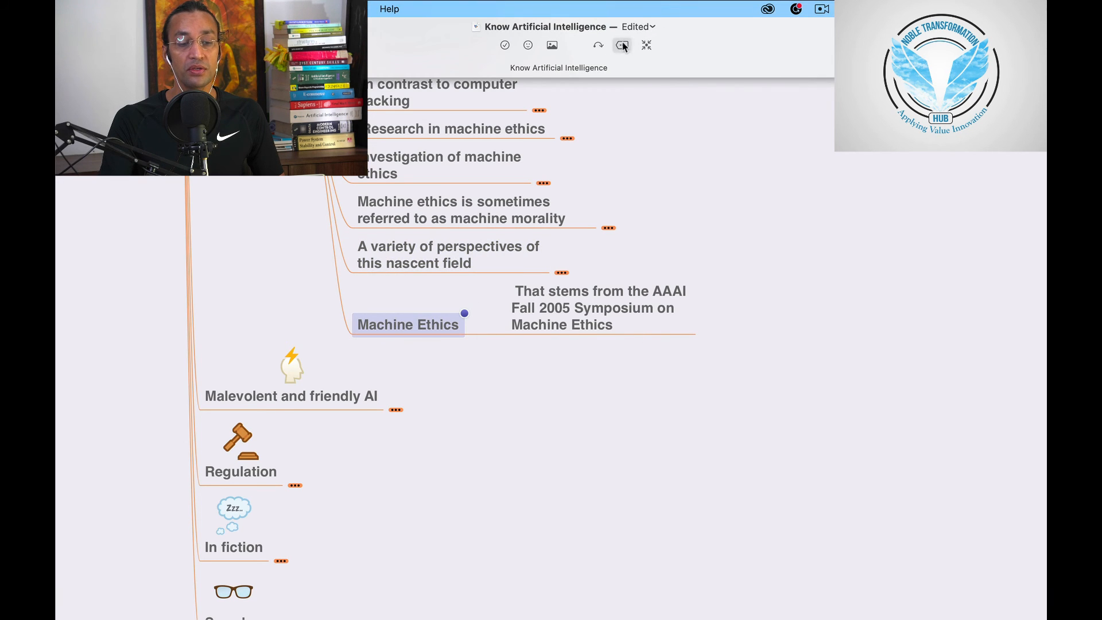